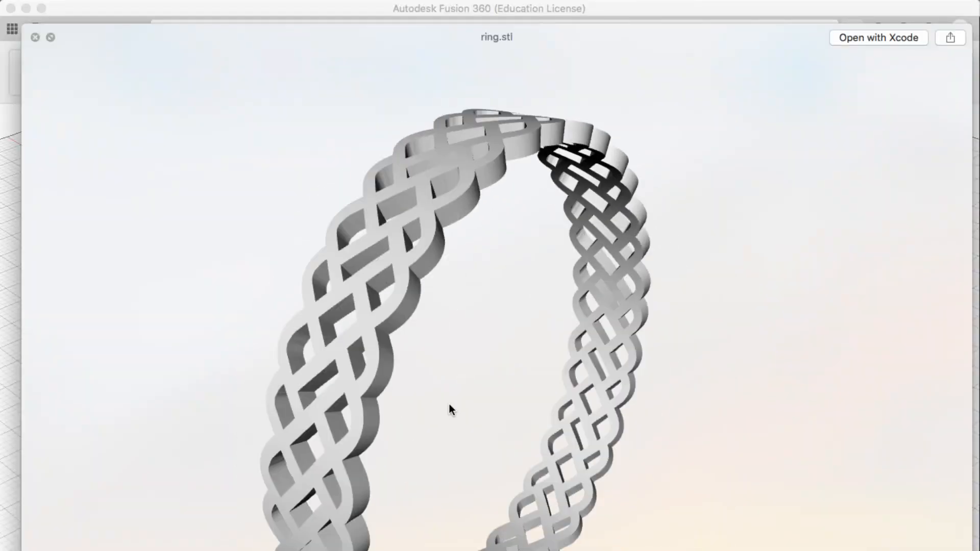
Step: Orbit the ring.stl preview to inspect the lattice from several sides
drag(453, 409, 761, 362)
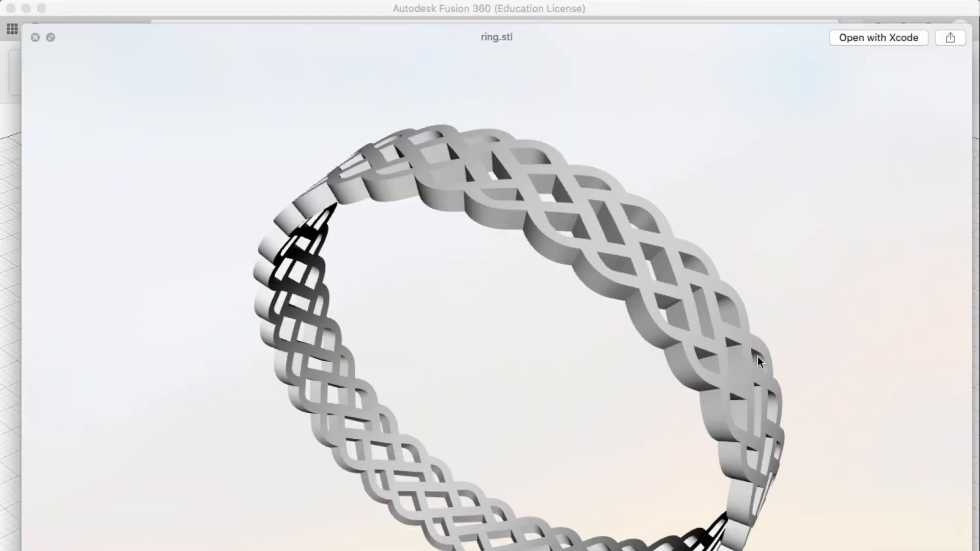
drag(760, 363, 422, 328)
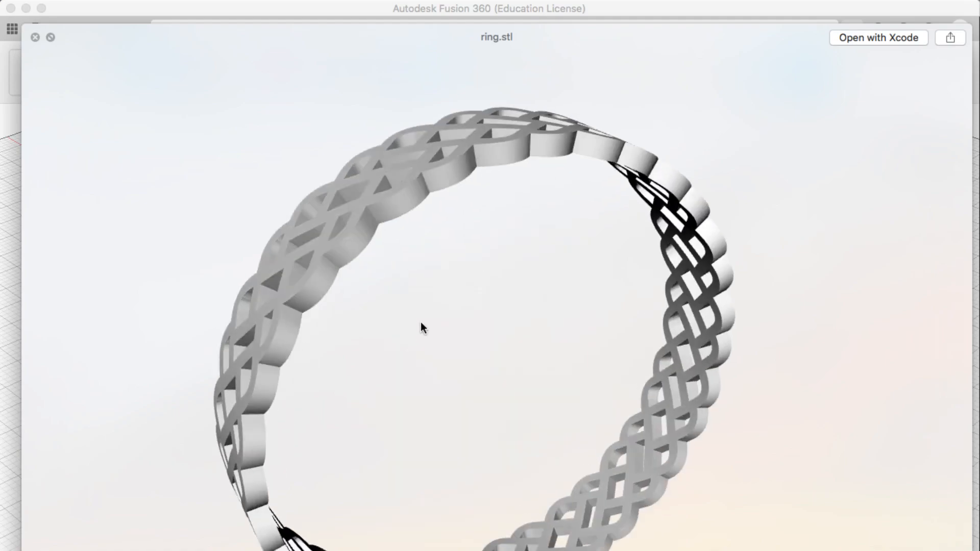
drag(422, 328, 722, 386)
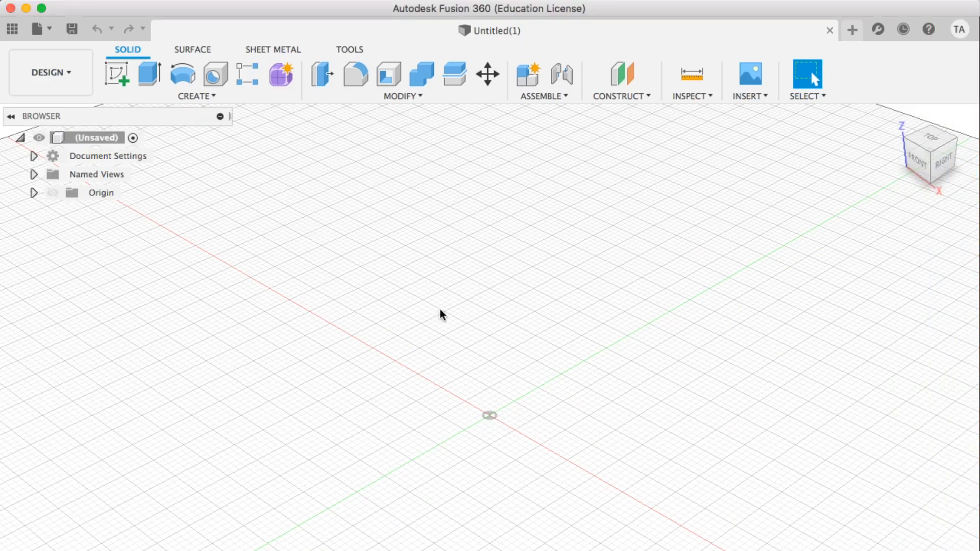
Step: Sketch an 18 mm centre-diameter circle at the origin on the XY plane
click(114, 77)
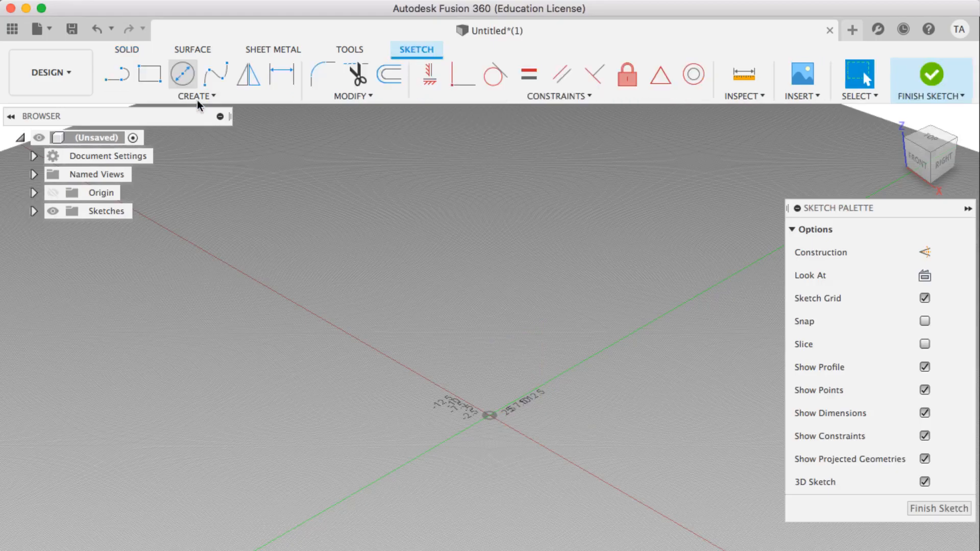
click(183, 74)
text(1)
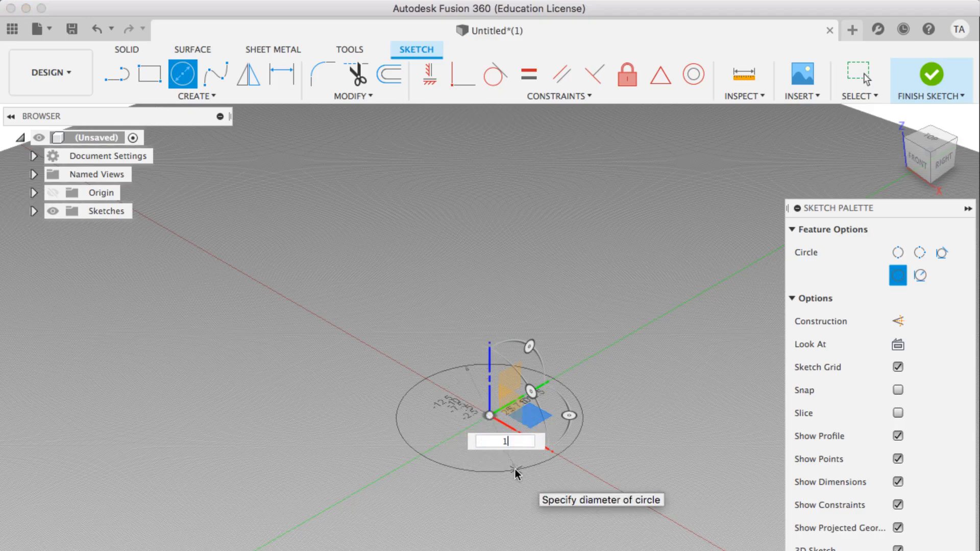
key(Return)
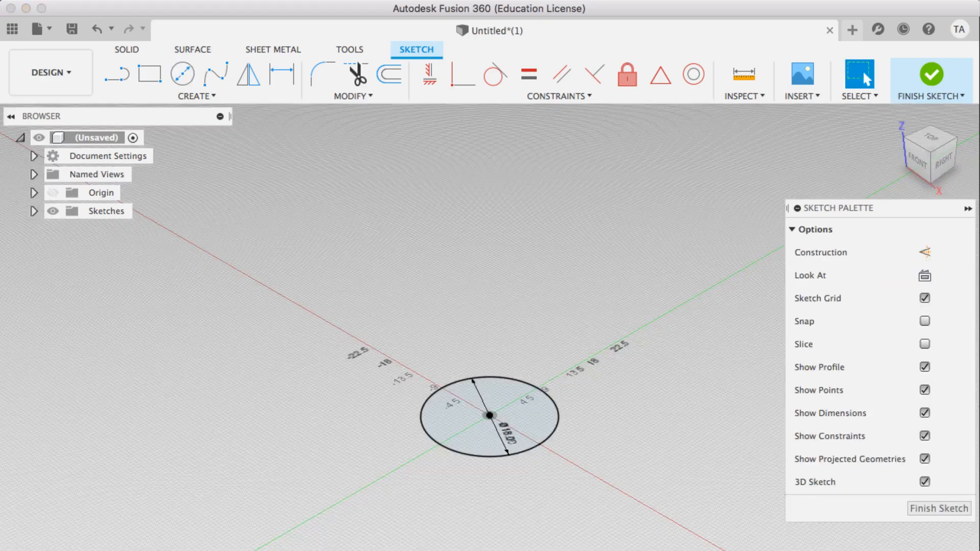
click(353, 95)
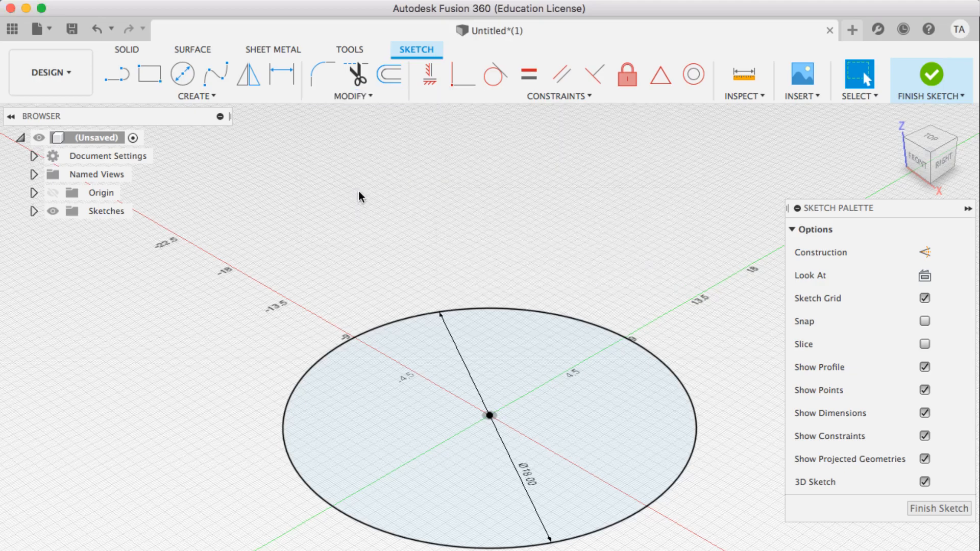
Step: Offset the circle outward by 3 mm to form the ring profile
click(388, 76)
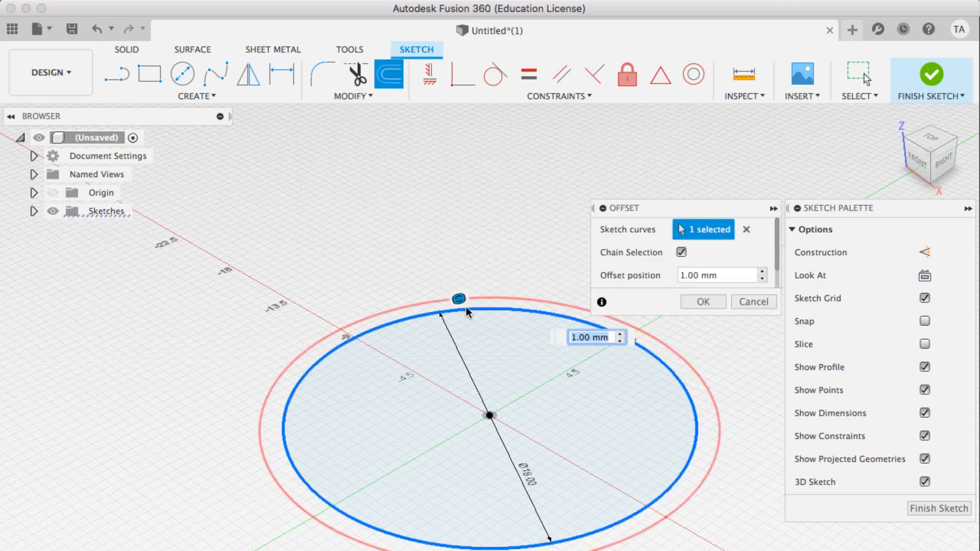
text(3)
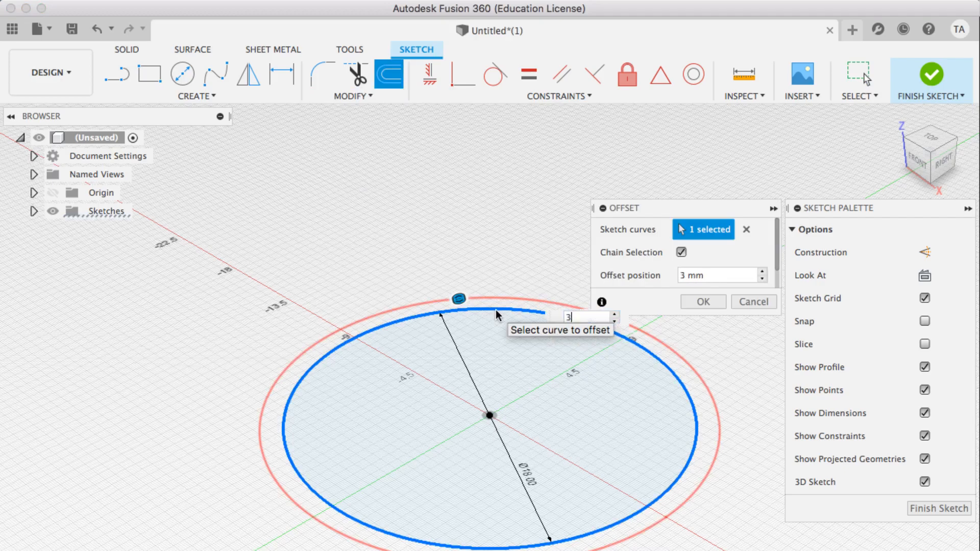
click(703, 301)
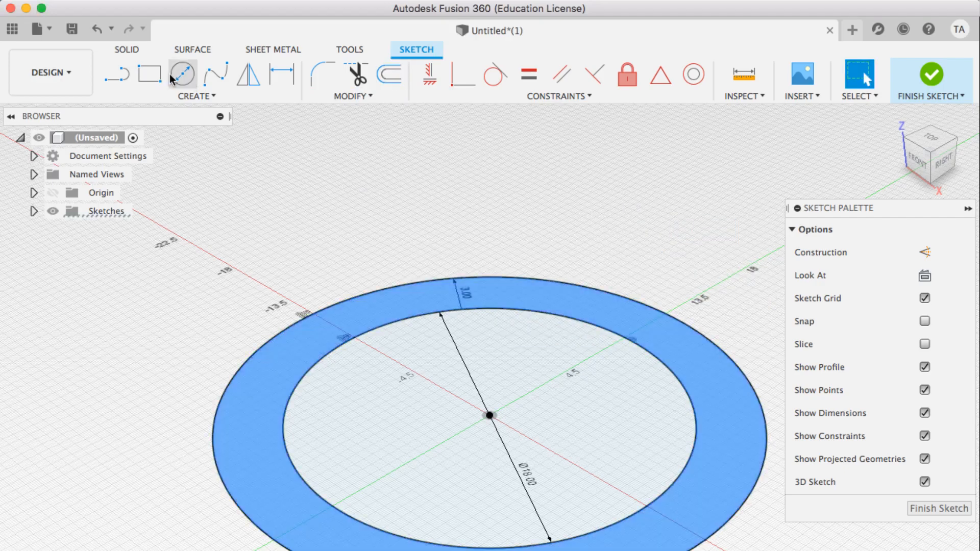
click(127, 49)
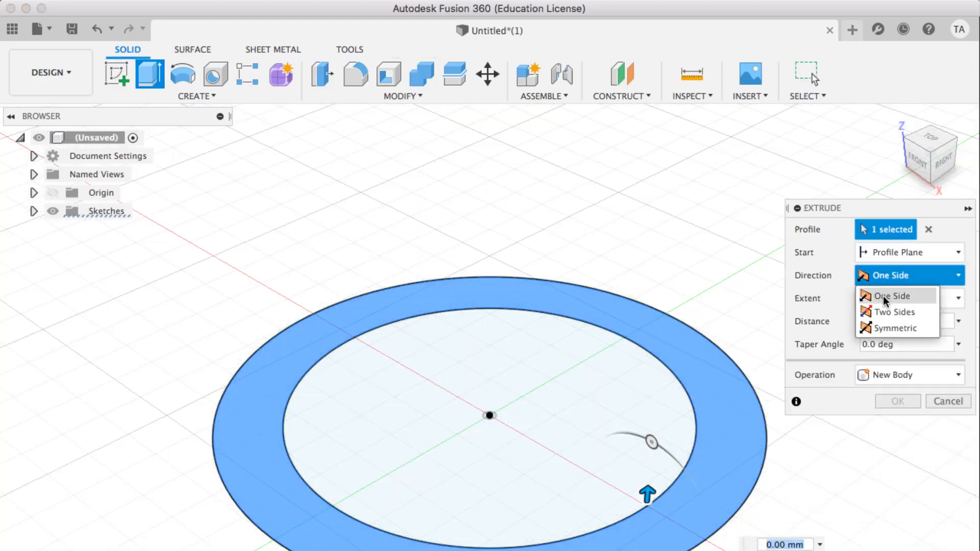
Step: Extrude the ring profile symmetrically into a solid cylindrical band
click(896, 328)
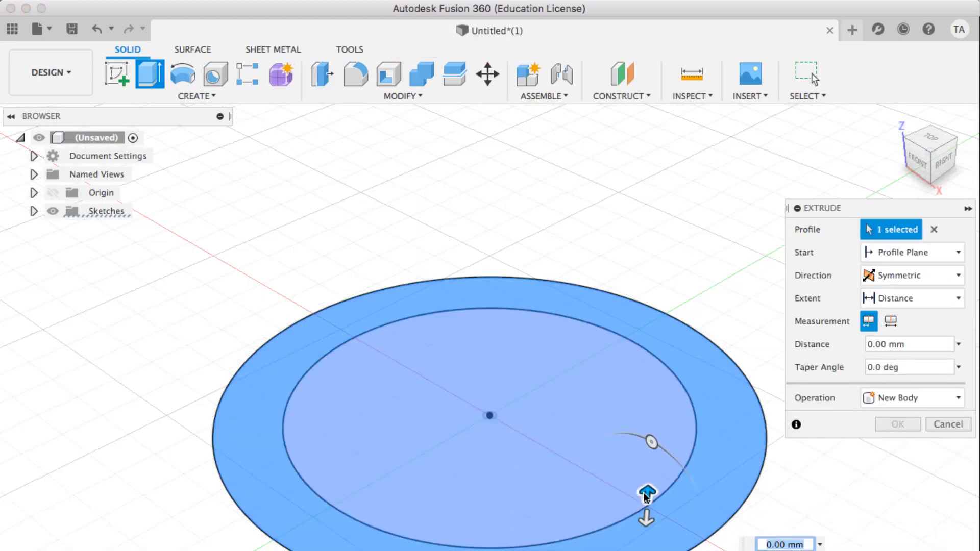
drag(646, 491, 653, 418)
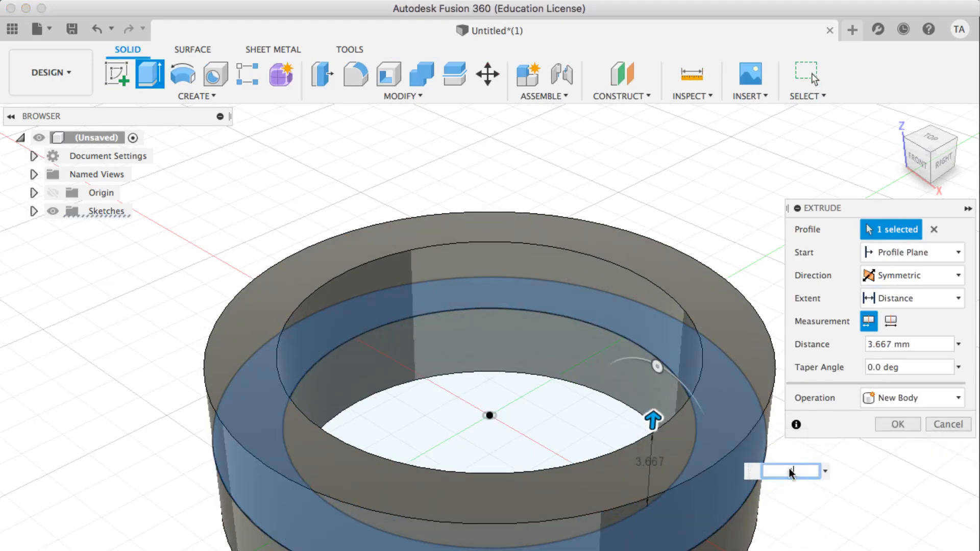
click(897, 424)
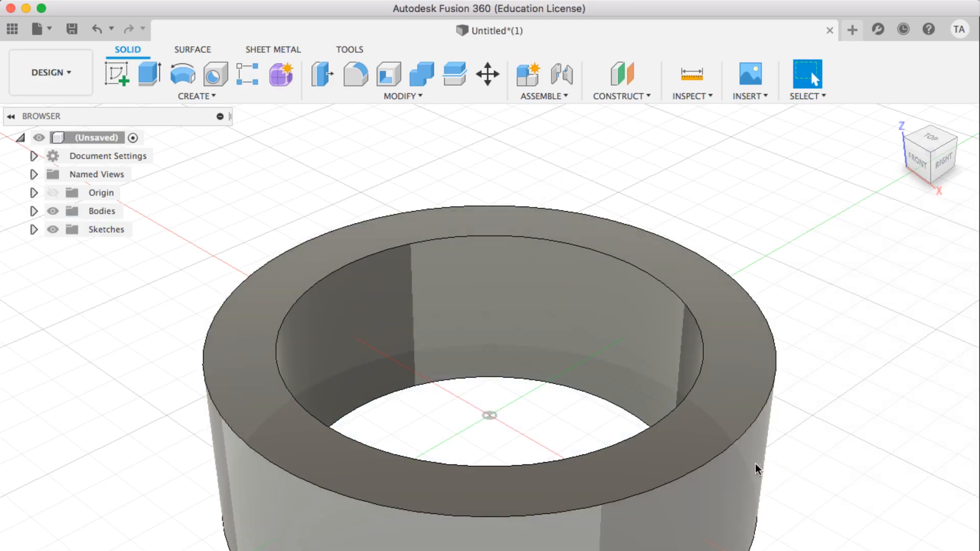
mouse_move(741, 538)
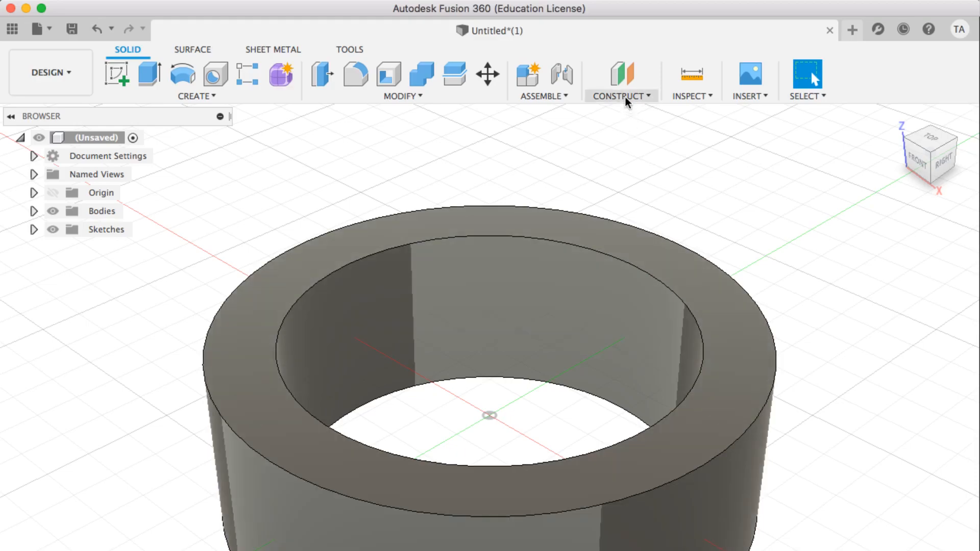
Step: Create an offset plane from the XZ origin plane pushed beyond the band's outer wall
click(622, 96)
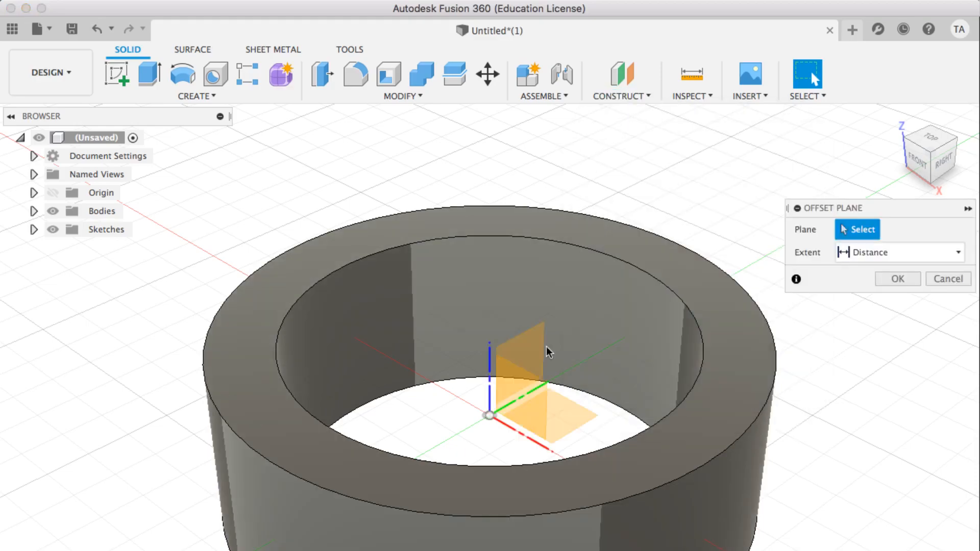
click(519, 354)
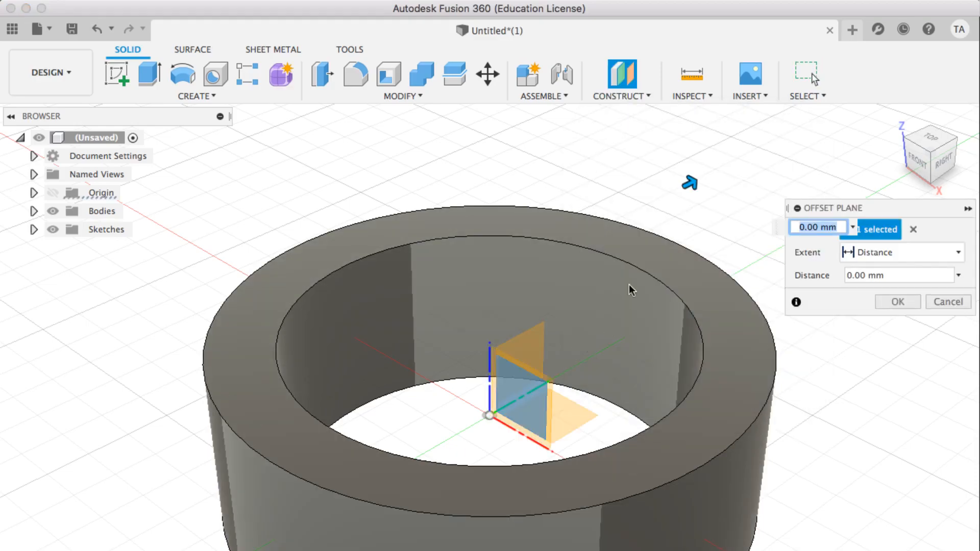
drag(689, 182, 524, 265)
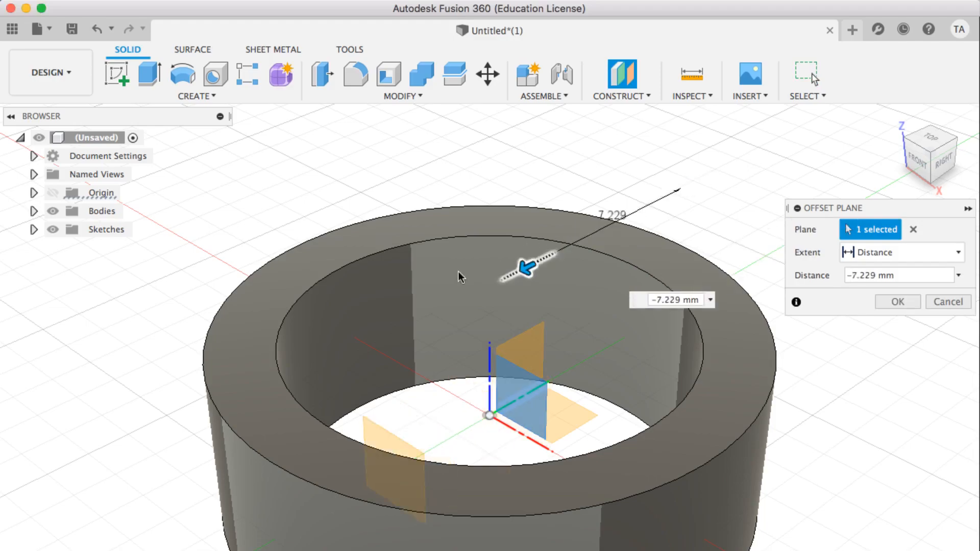
drag(525, 266, 319, 372)
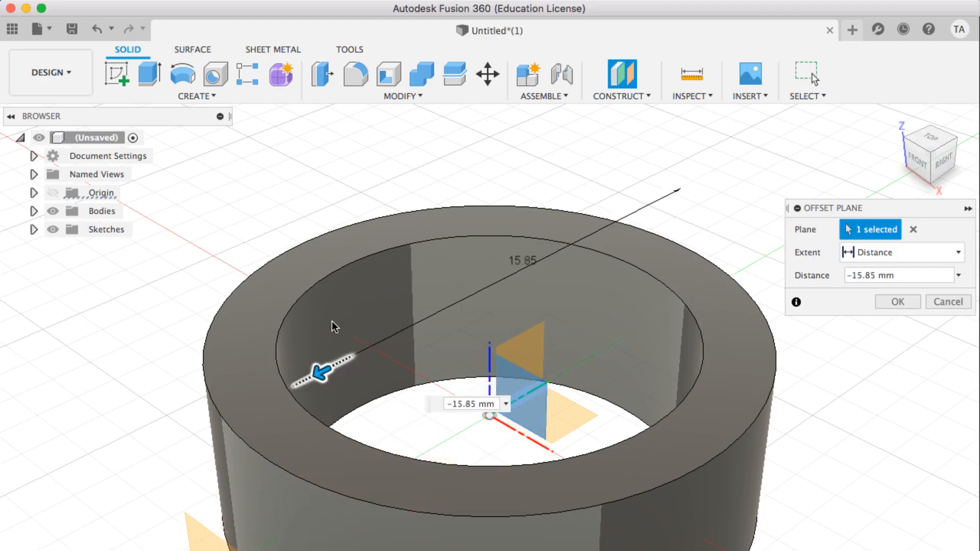
click(897, 302)
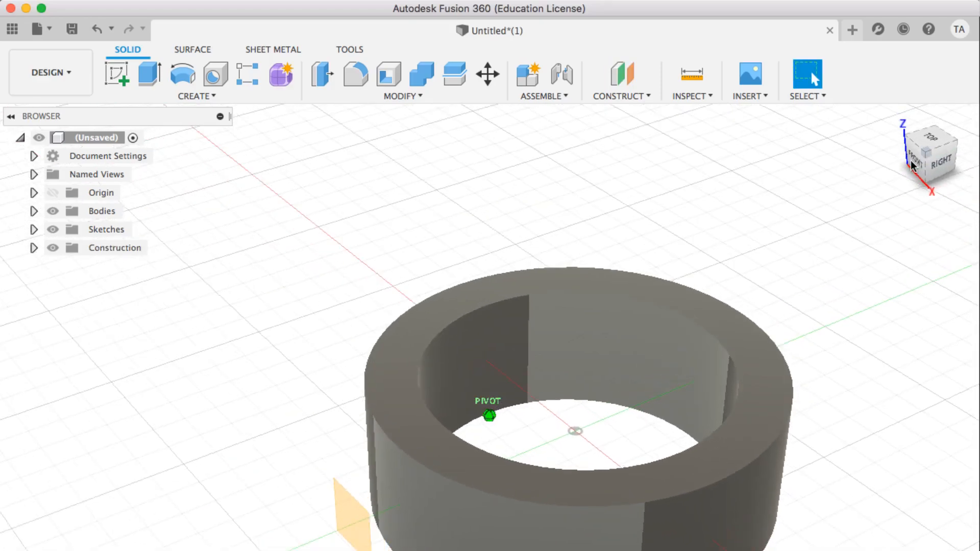
Step: Insert RingPatternV2.svg as the lattice motif on the offset plane
click(750, 96)
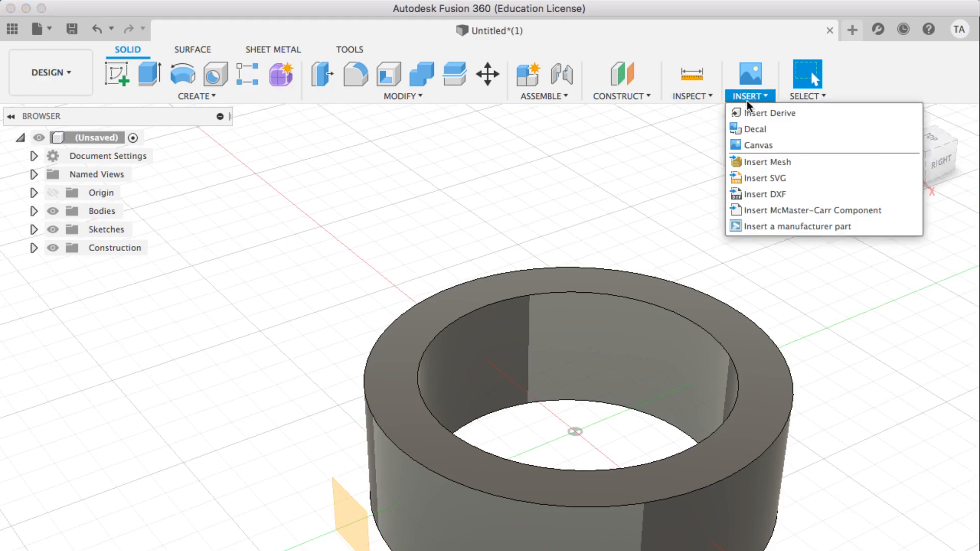
click(766, 177)
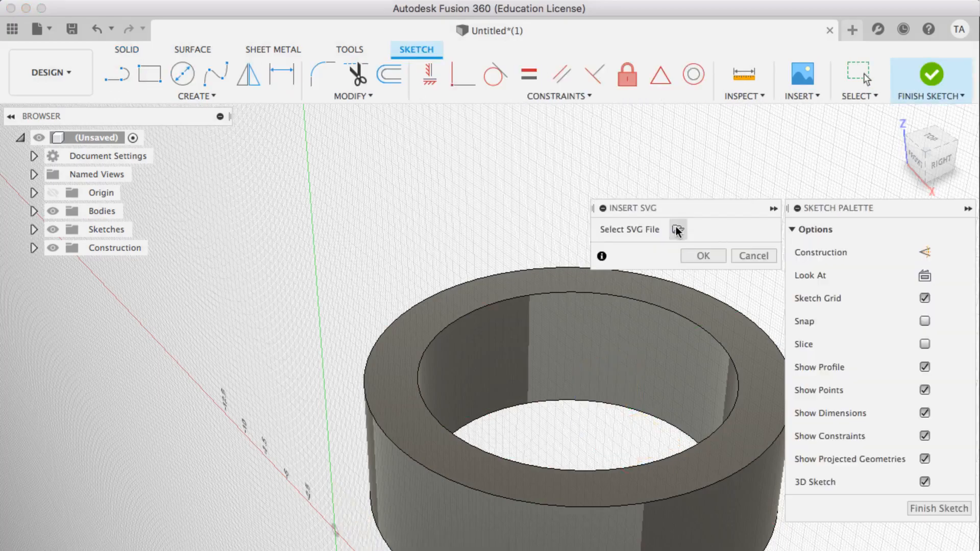
click(677, 229)
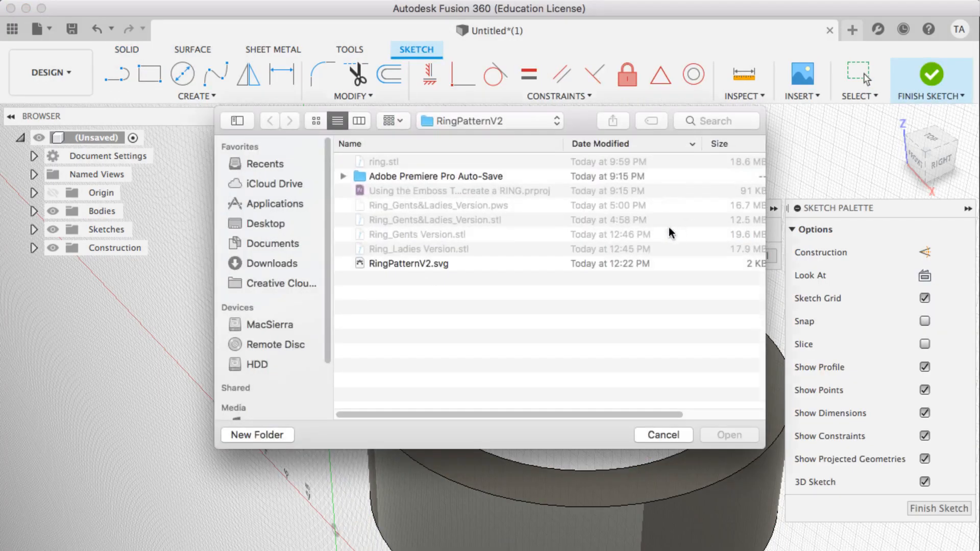
click(409, 264)
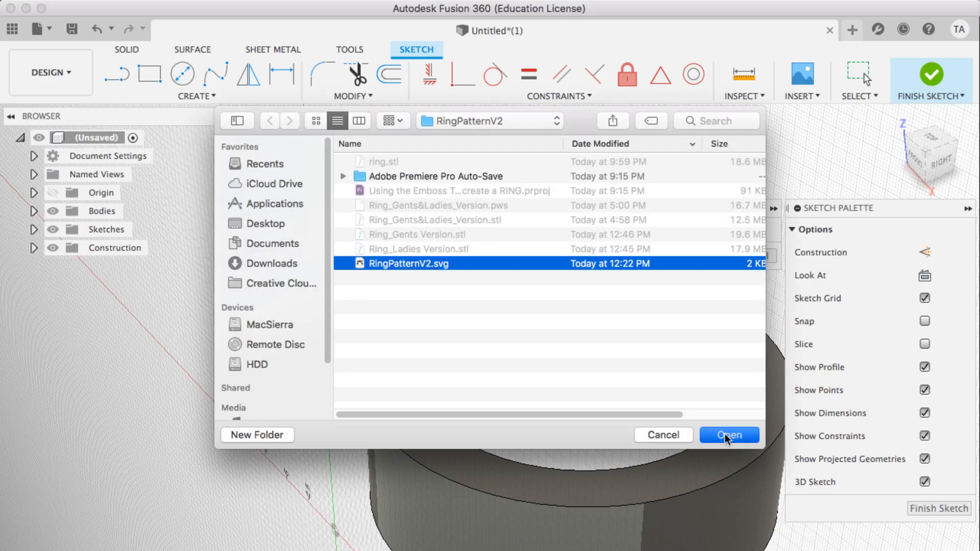
click(729, 435)
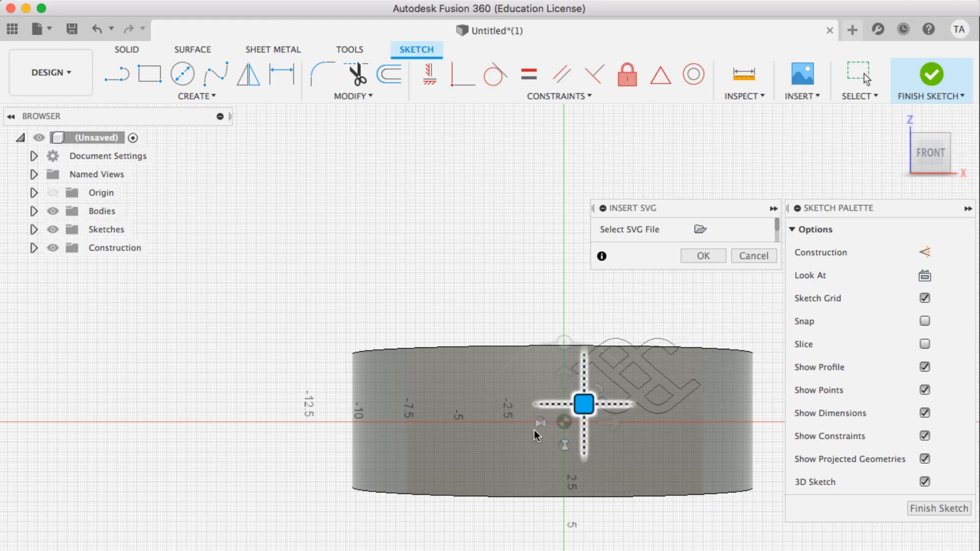
Step: Position the lattice motif over the band and confirm its placement
drag(582, 403, 517, 444)
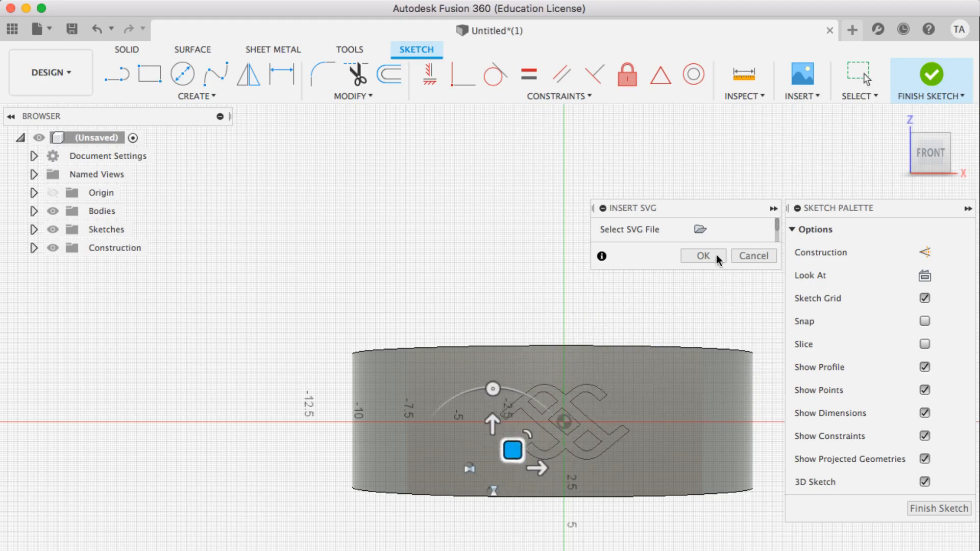
click(703, 255)
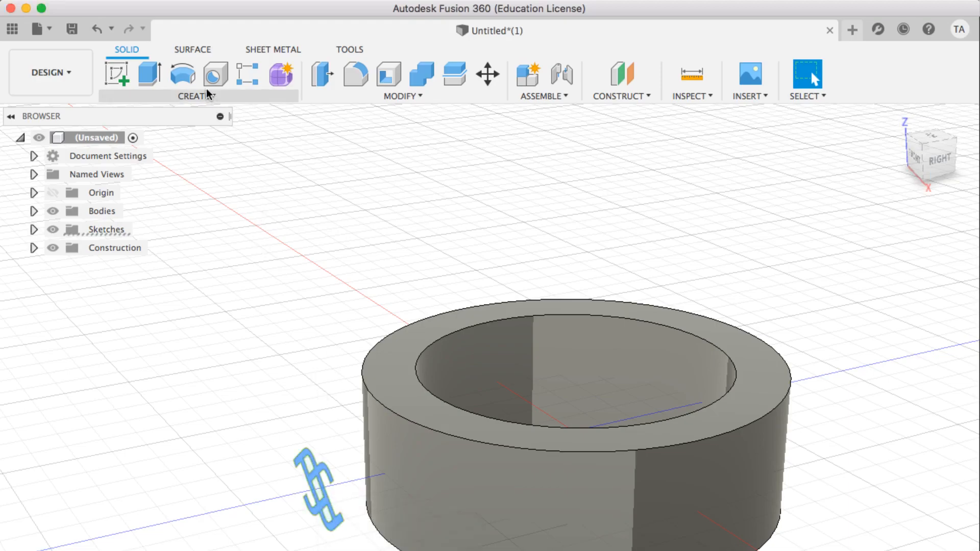
Step: Emboss the motif onto the band's outer face at about 0.592 mm depth
click(195, 96)
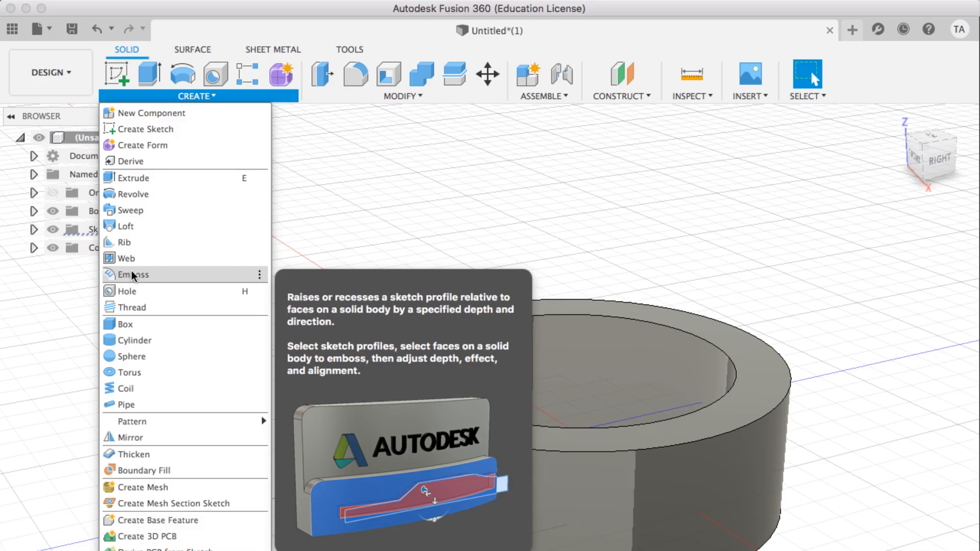
mouse_move(168, 279)
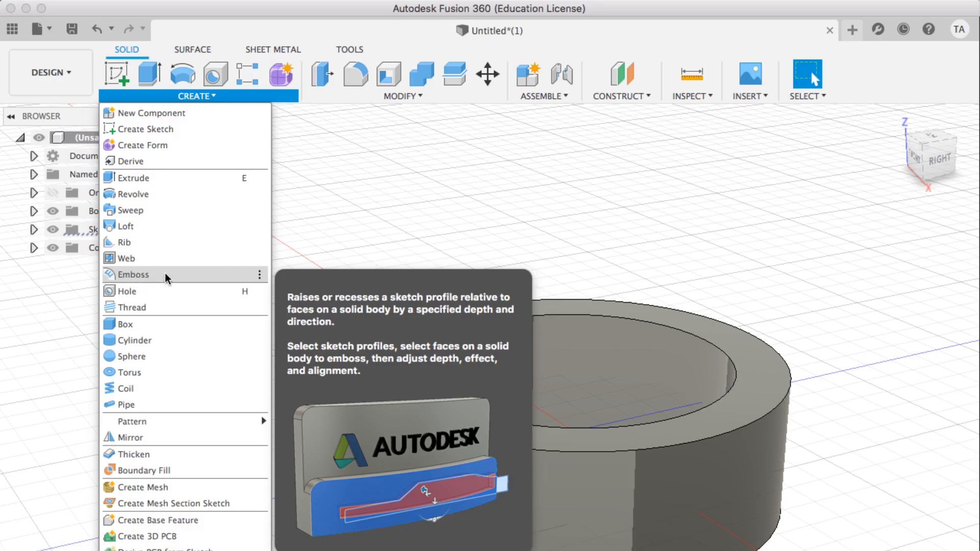
click(134, 274)
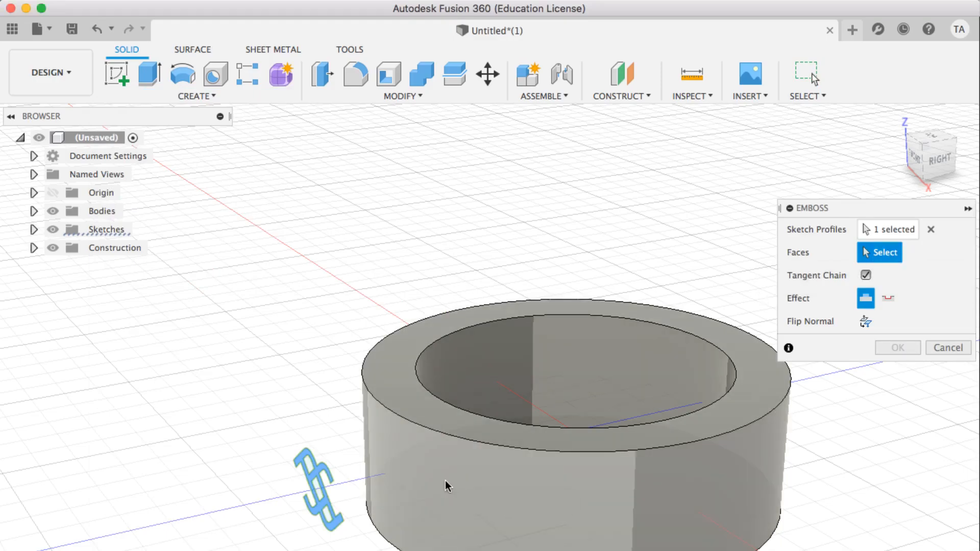
click(450, 485)
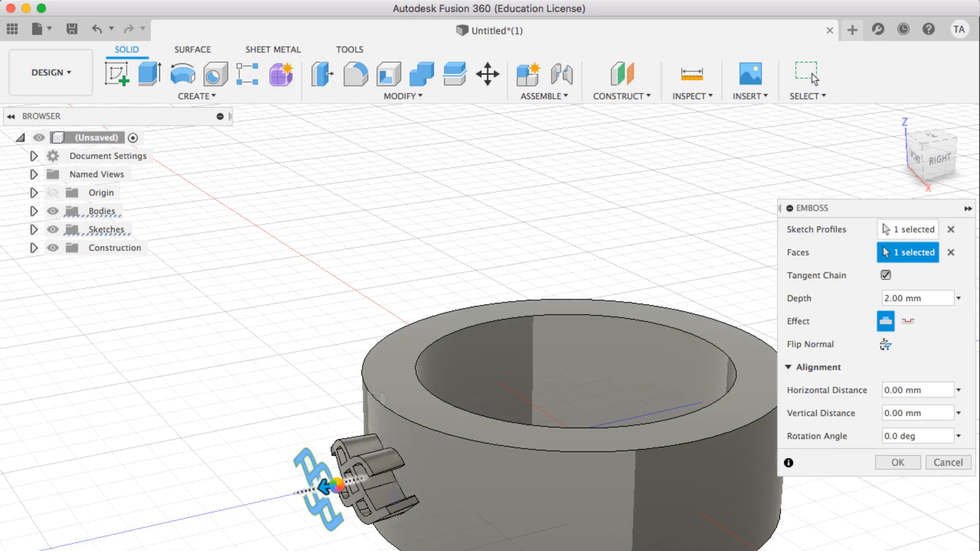
drag(336, 486, 343, 475)
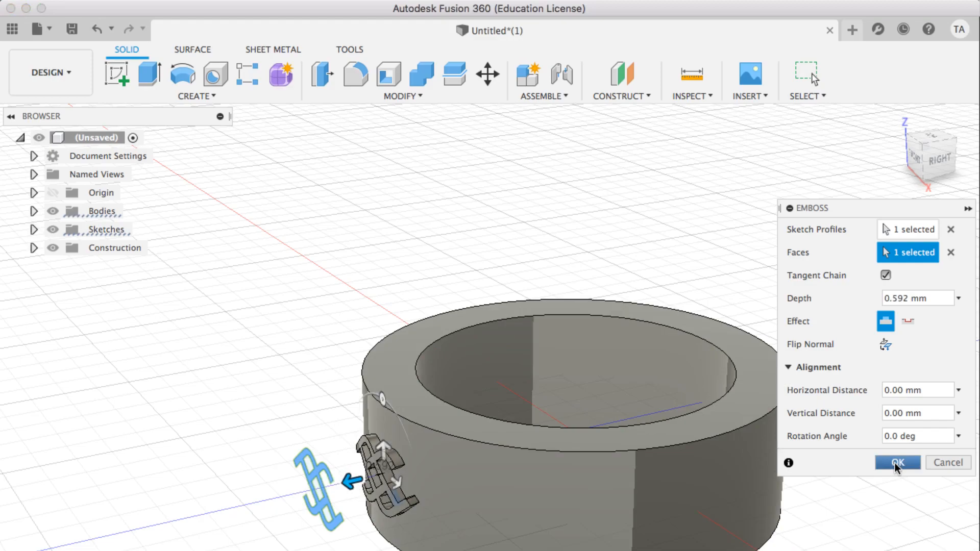
click(902, 463)
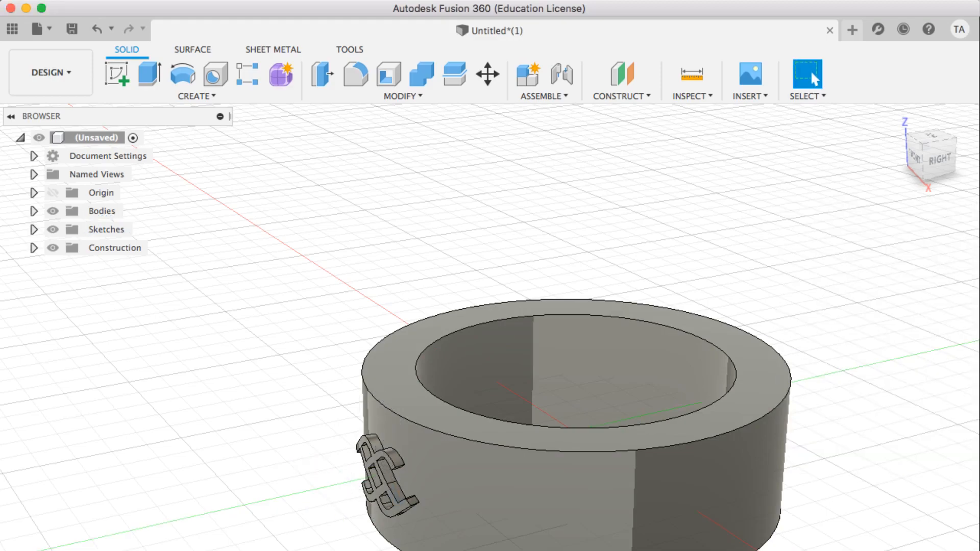
click(196, 533)
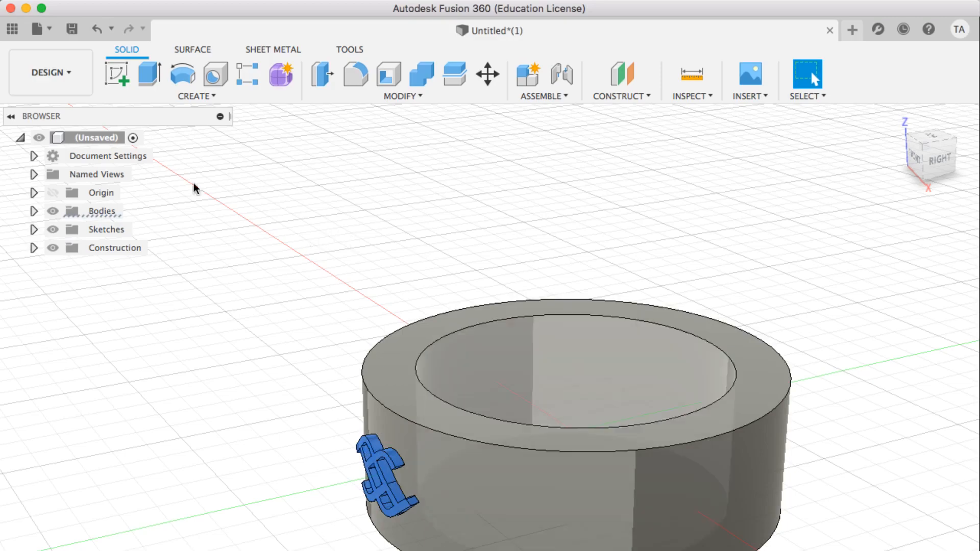
Step: Circular-pattern the embossed motif 18 times around the band's vertical axis
click(194, 96)
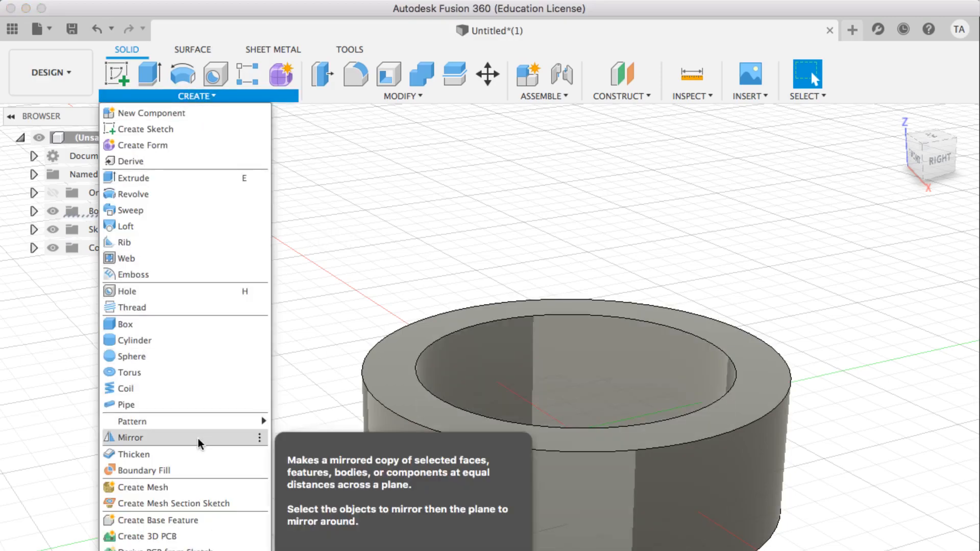
click(131, 421)
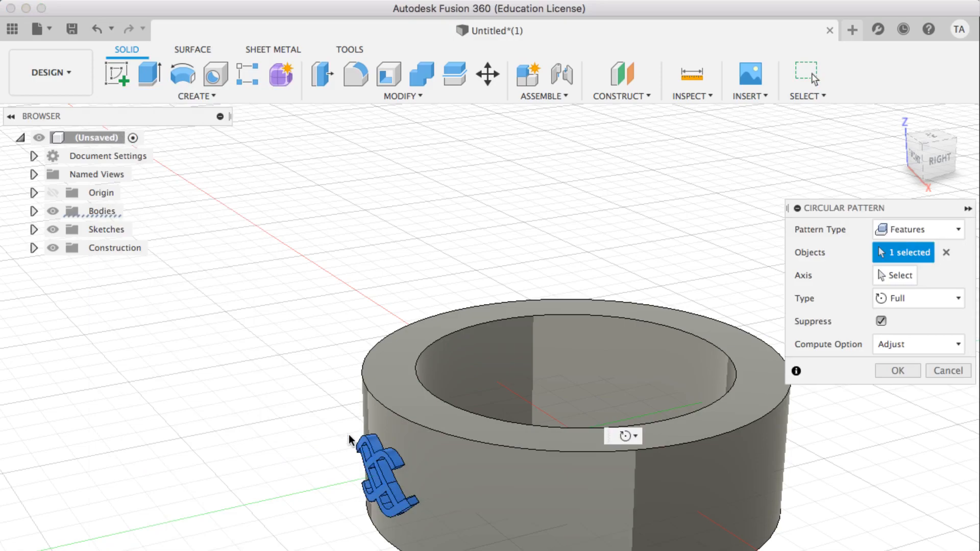
click(895, 275)
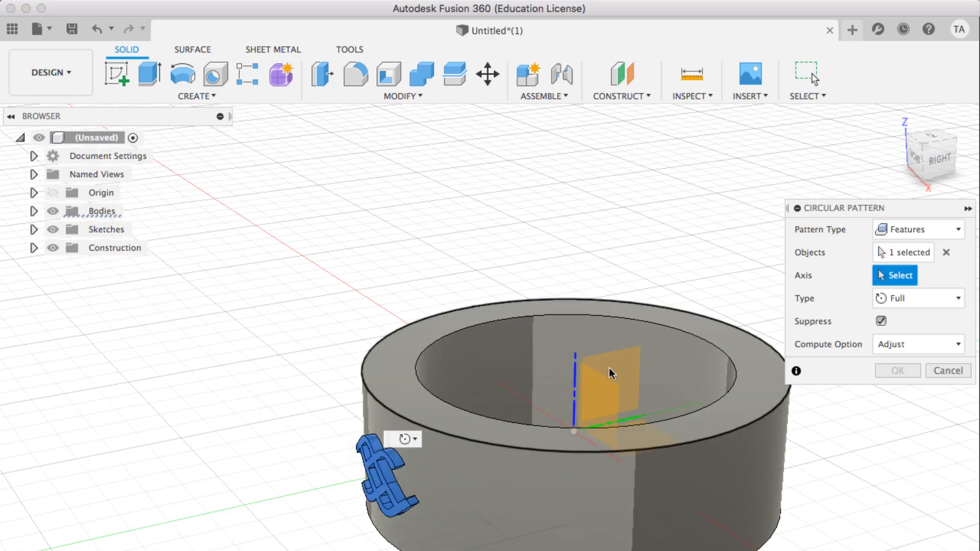
click(573, 388)
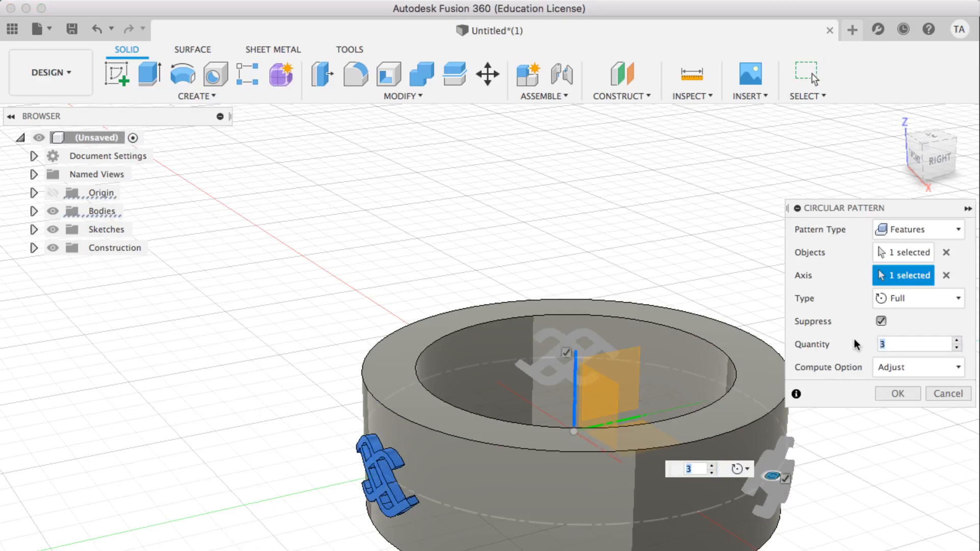
text(17)
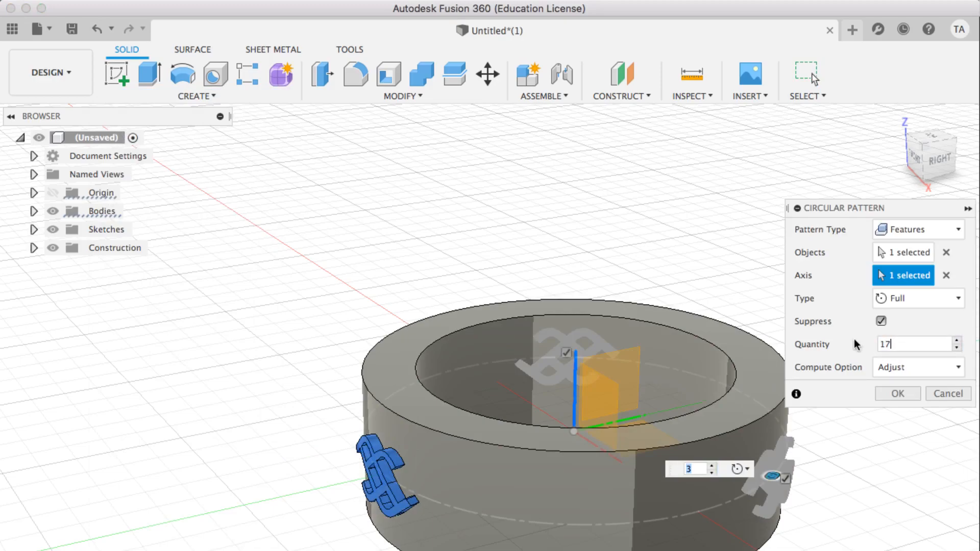
mouse_move(824, 368)
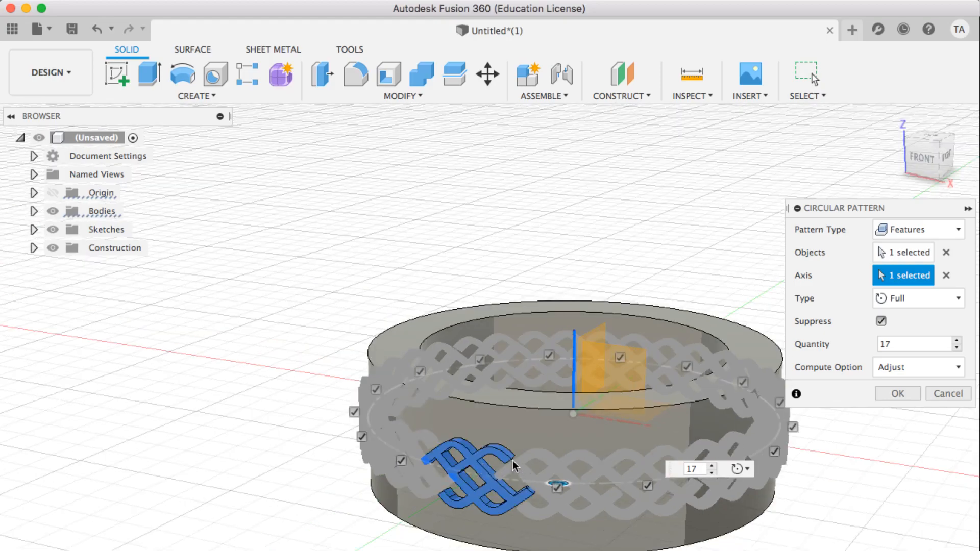
mouse_move(711, 469)
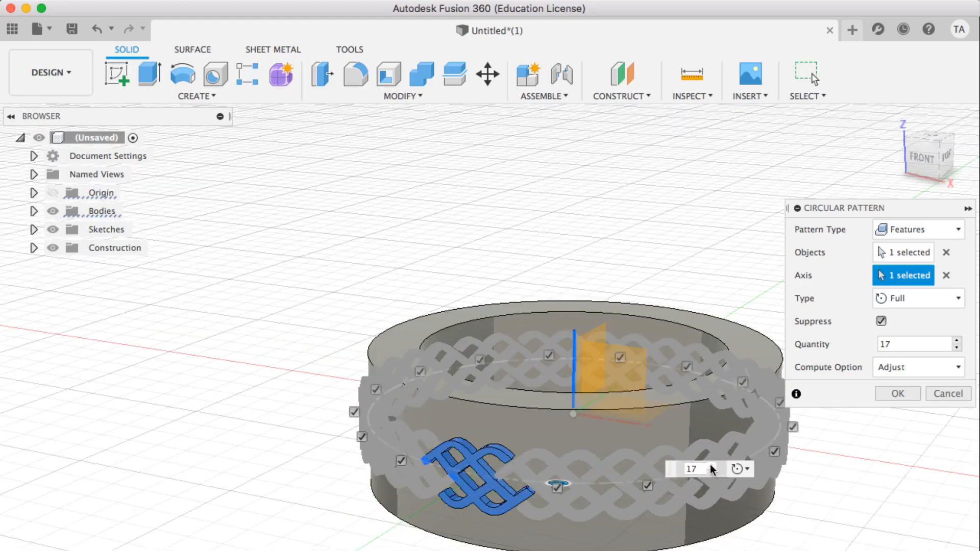
click(715, 464)
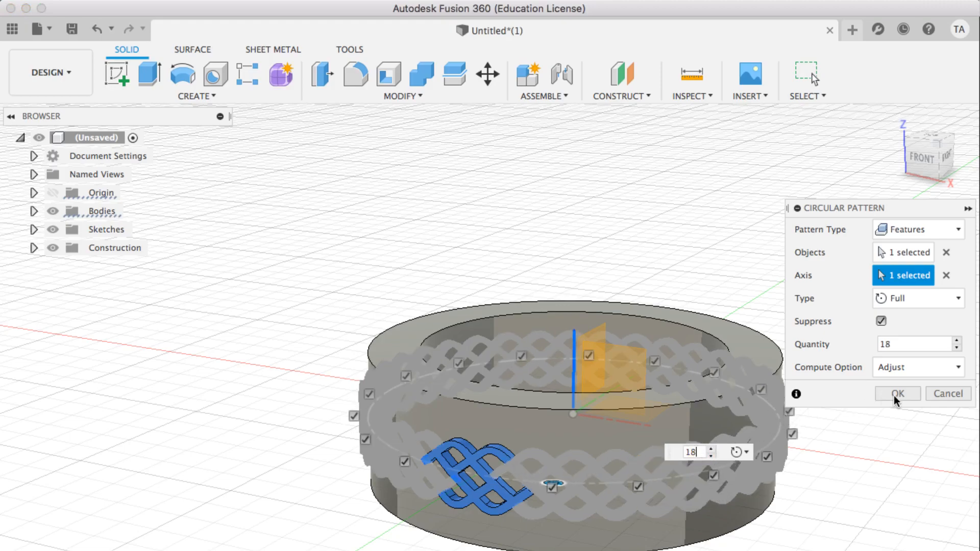
click(896, 394)
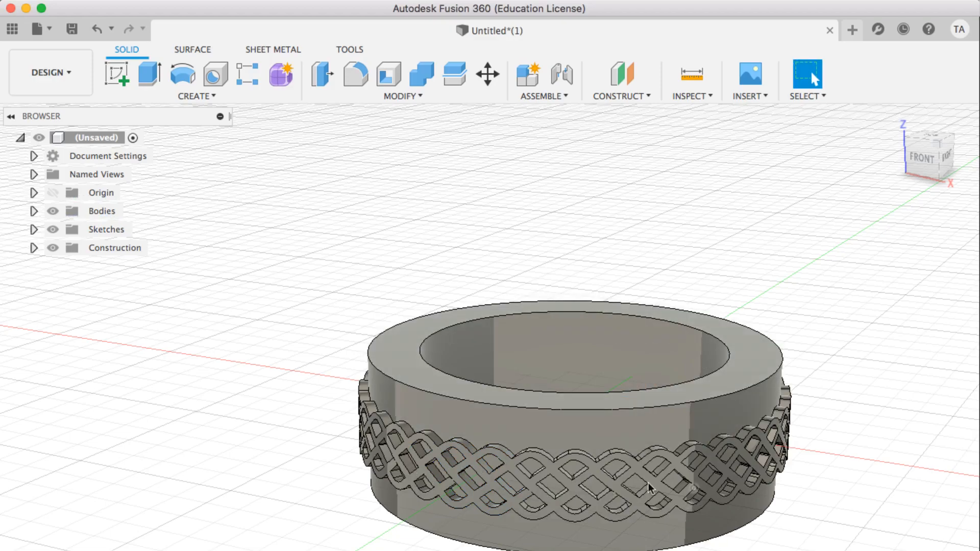
mouse_move(648, 432)
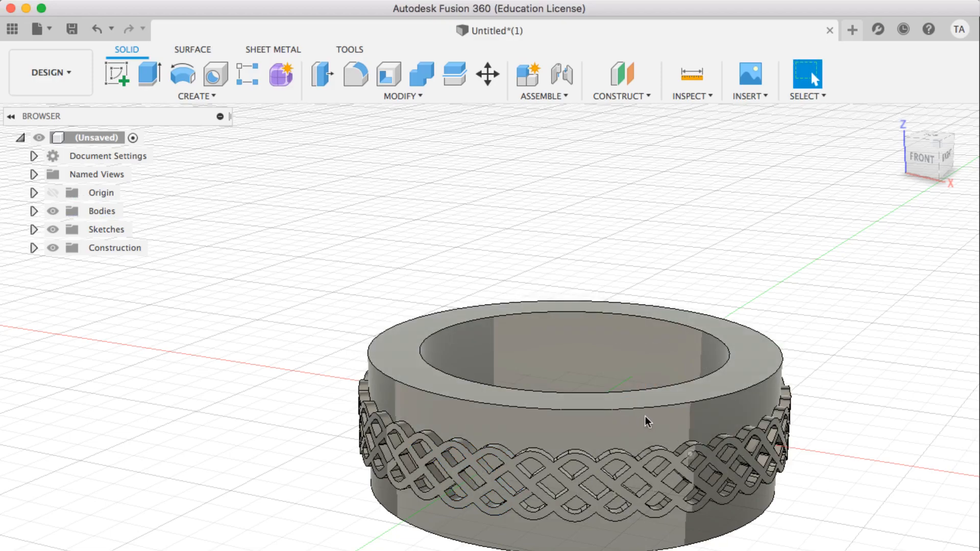
mouse_move(743, 364)
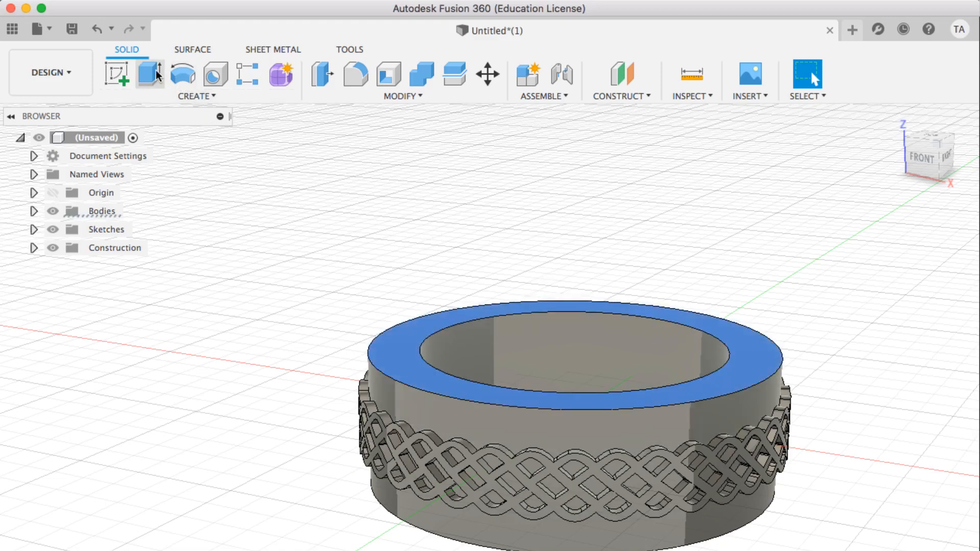
Step: Cut-extrude the band's top face down 8 mm, leaving only the lattice ring
click(150, 74)
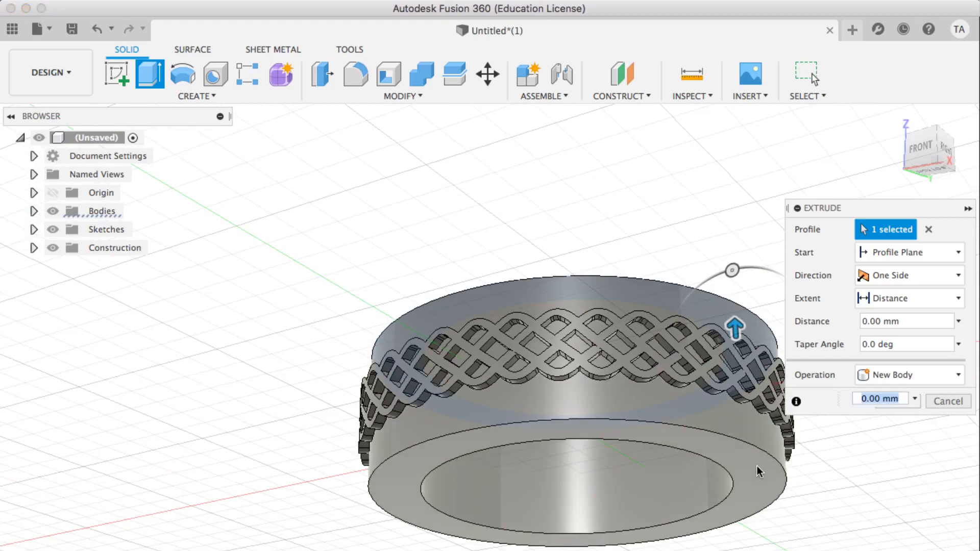
drag(736, 326, 746, 489)
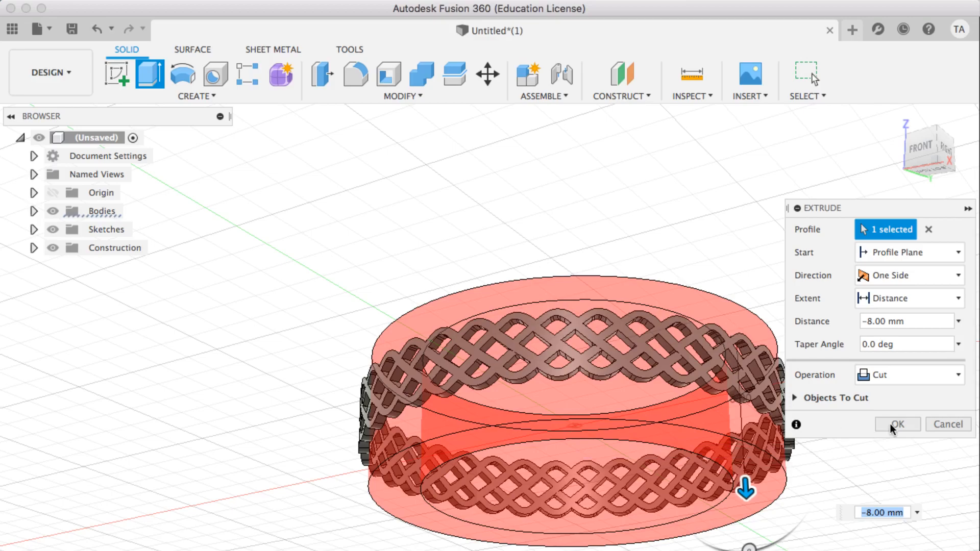
click(897, 424)
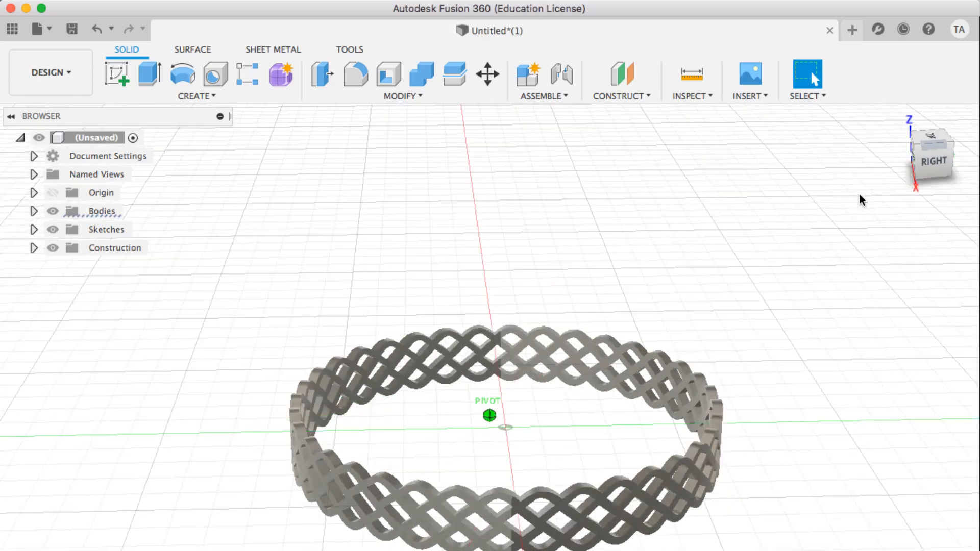
drag(862, 200, 815, 200)
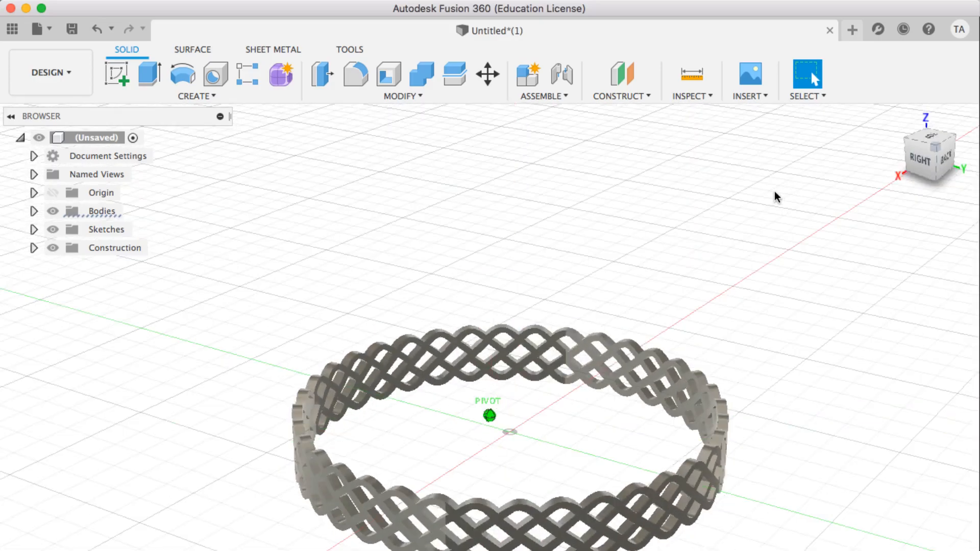
drag(774, 196, 843, 189)
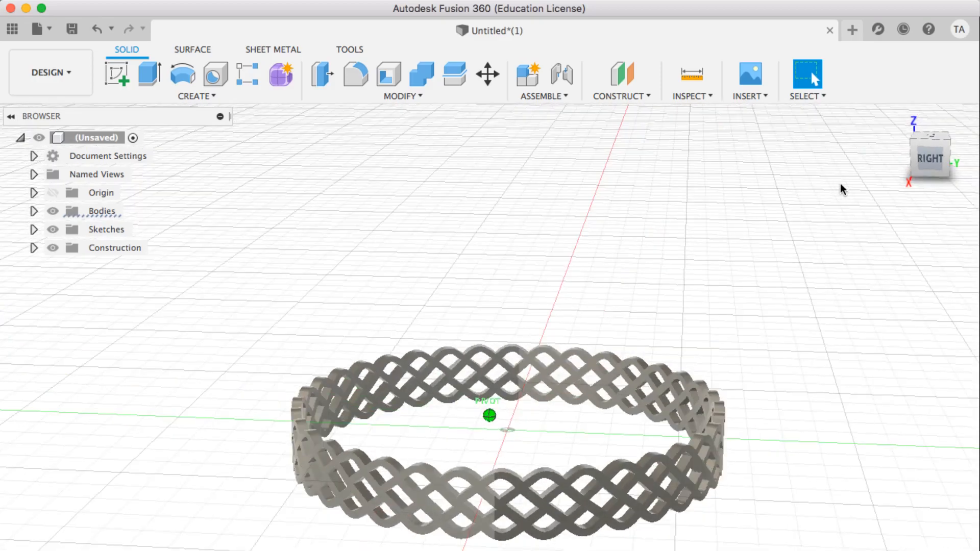